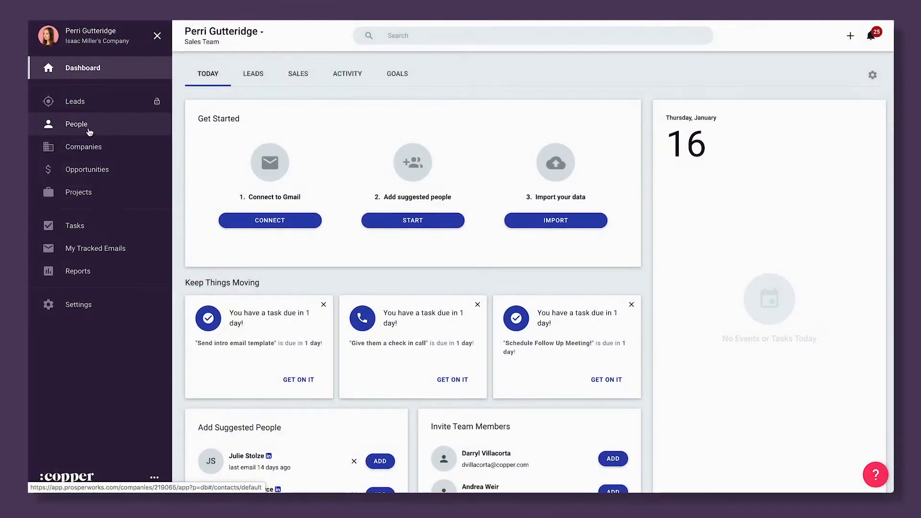
Step: Show the All People list with its 2,408 contacts from the sidebar
left_click(76, 124)
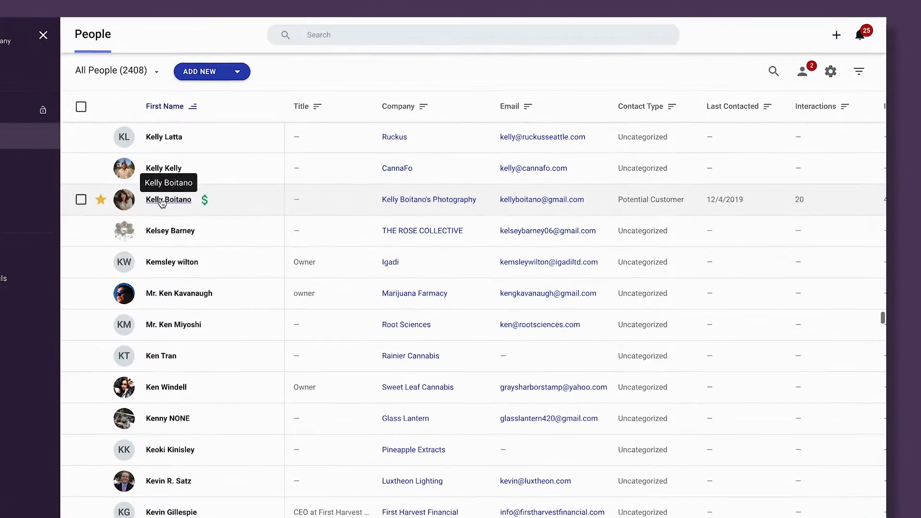
left_click(169, 200)
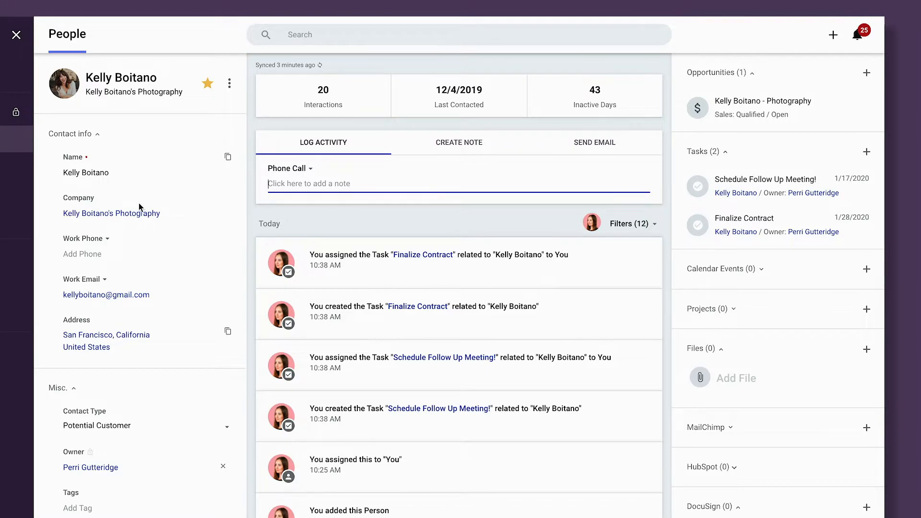
scroll("down", 3)
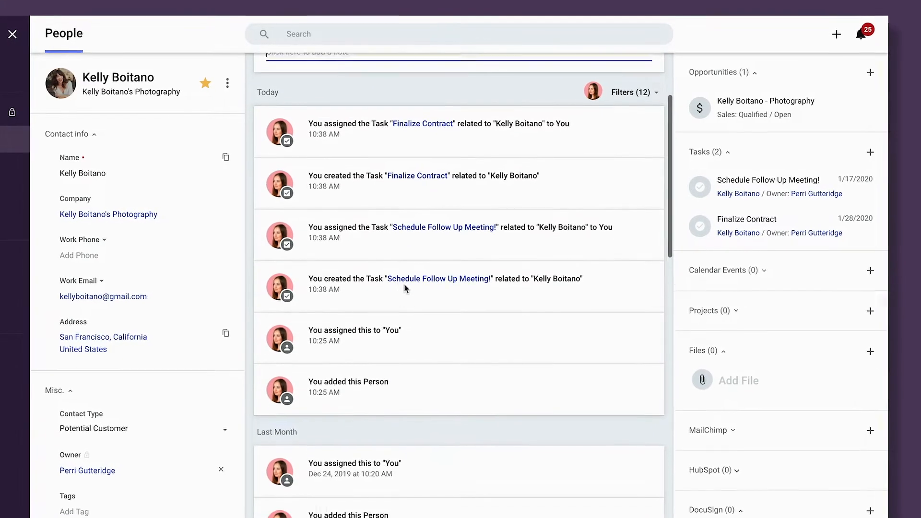
scroll("down", 3)
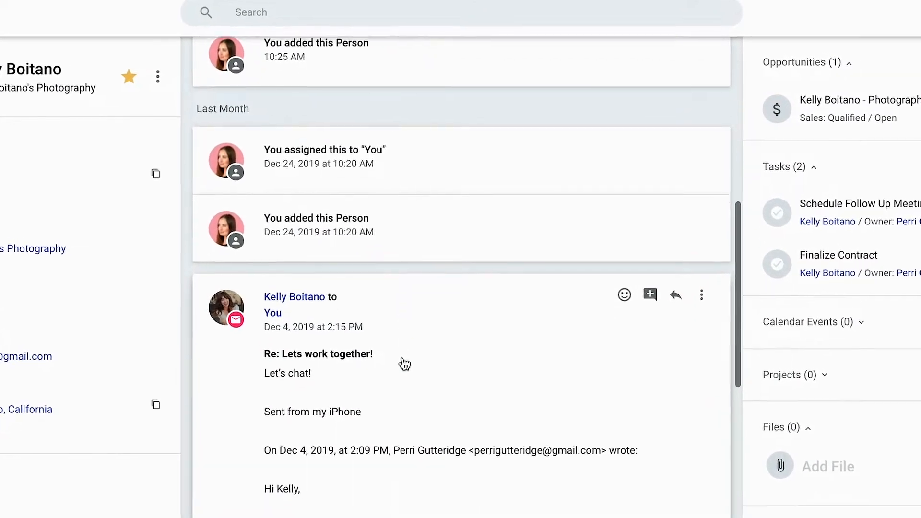
scroll("down", 3)
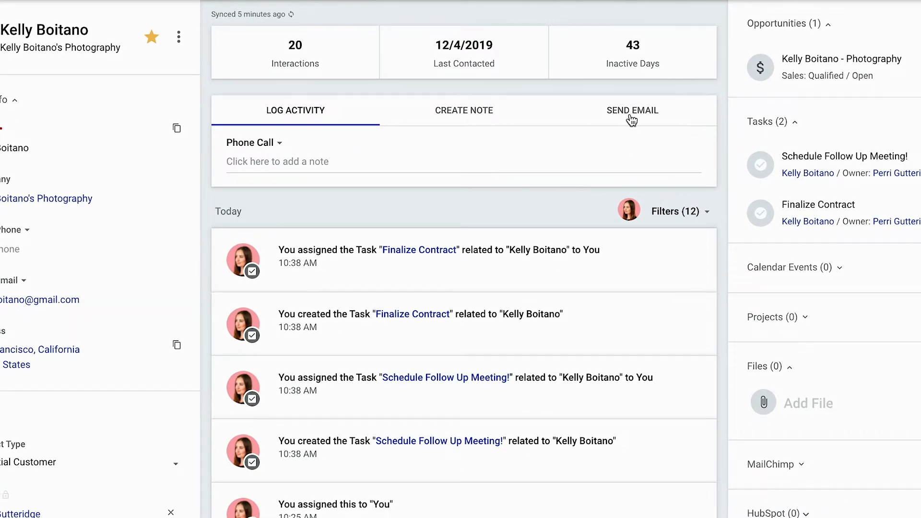
Step: Start a follow-up email to Kelly and tag her contact as 'Photographer'
left_click(632, 111)
type("It was great connecting with you today!  Looking forward to our follow up meeting")
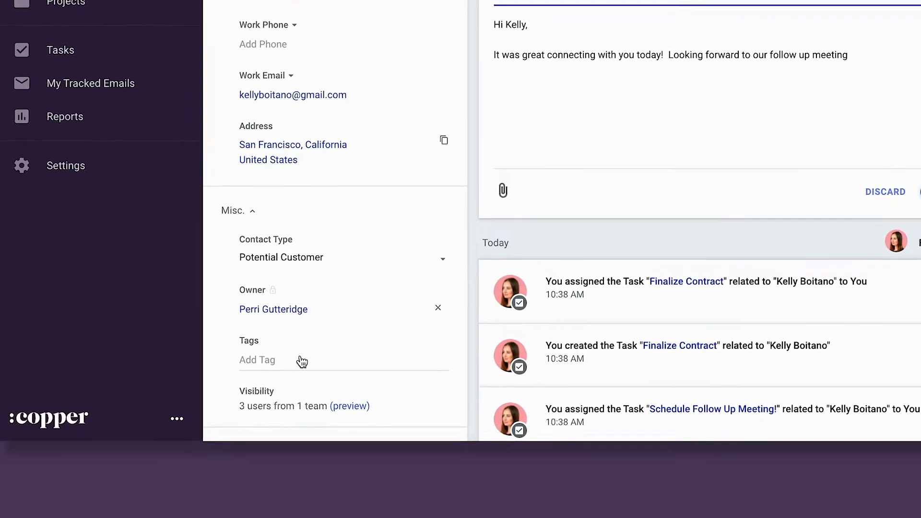
type("Photographer")
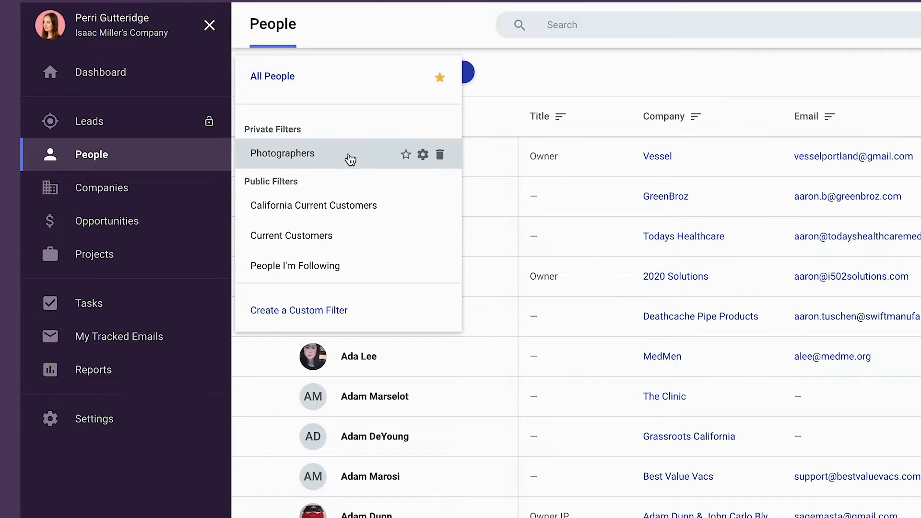
Step: Apply the Photographers filter, select all three contacts and browse templates for a bulk email
left_click(282, 154)
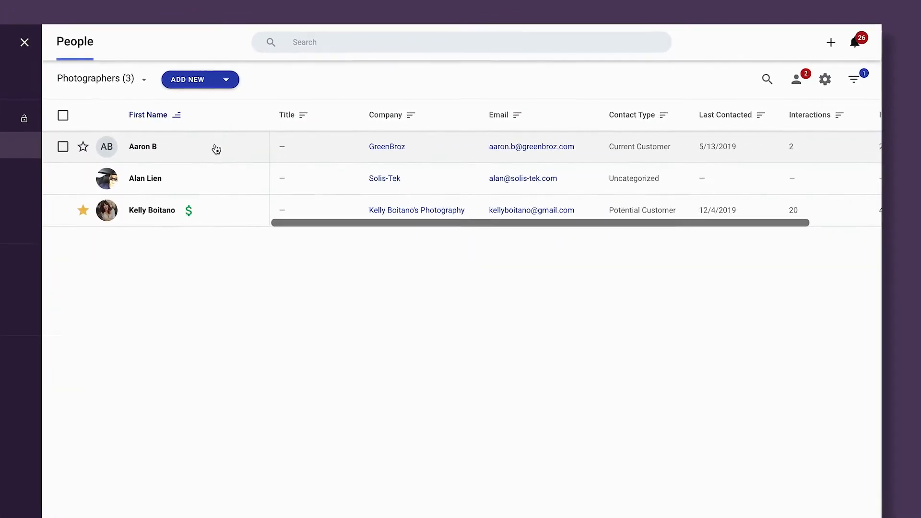
left_click(62, 115)
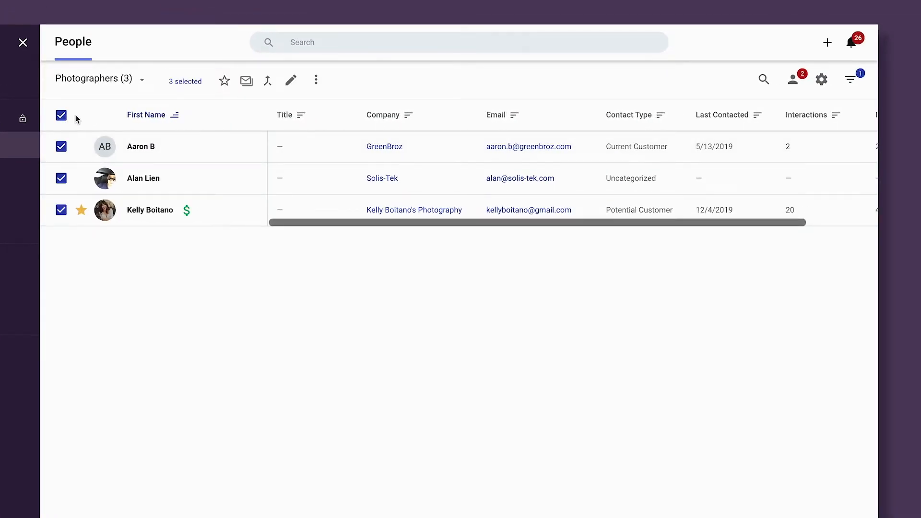
left_click(246, 81)
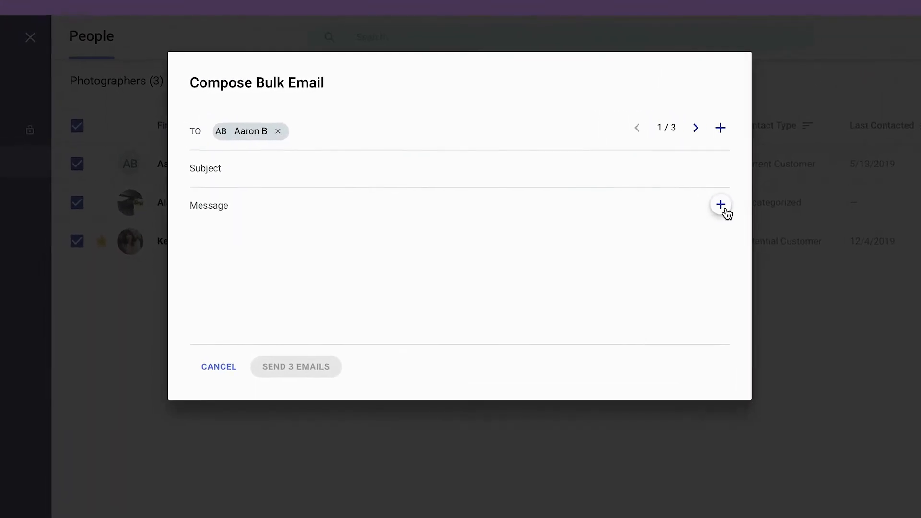
left_click(721, 204)
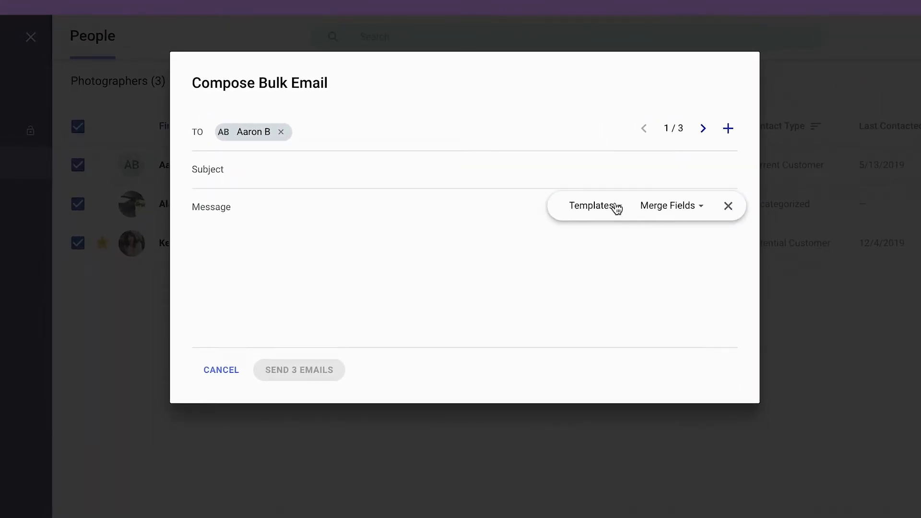
left_click(591, 205)
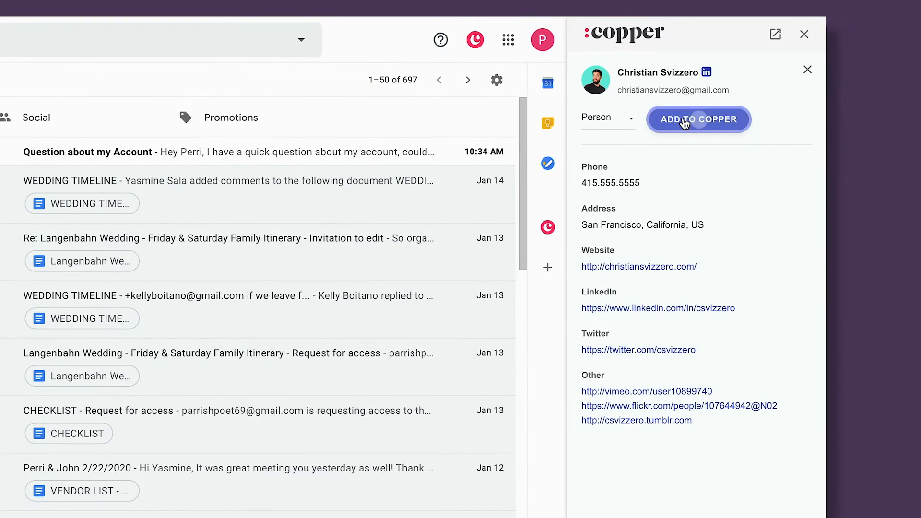
left_click(698, 119)
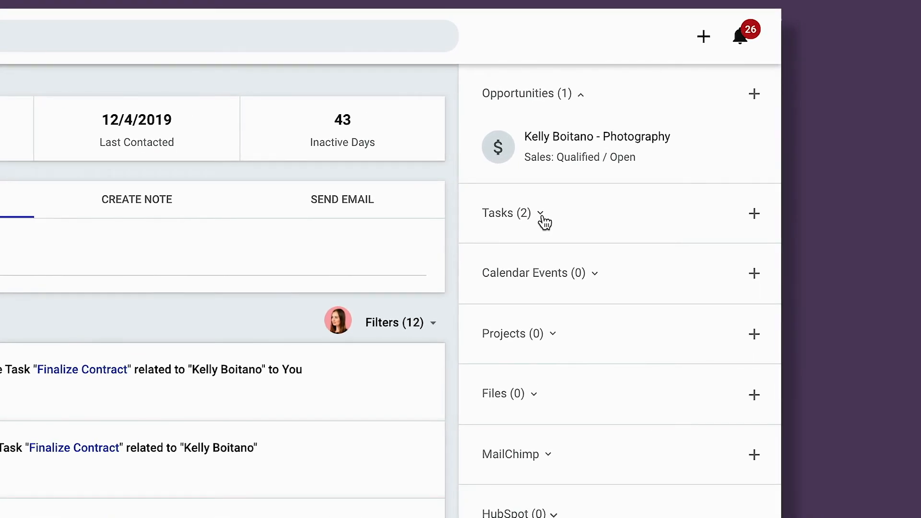
left_click(540, 213)
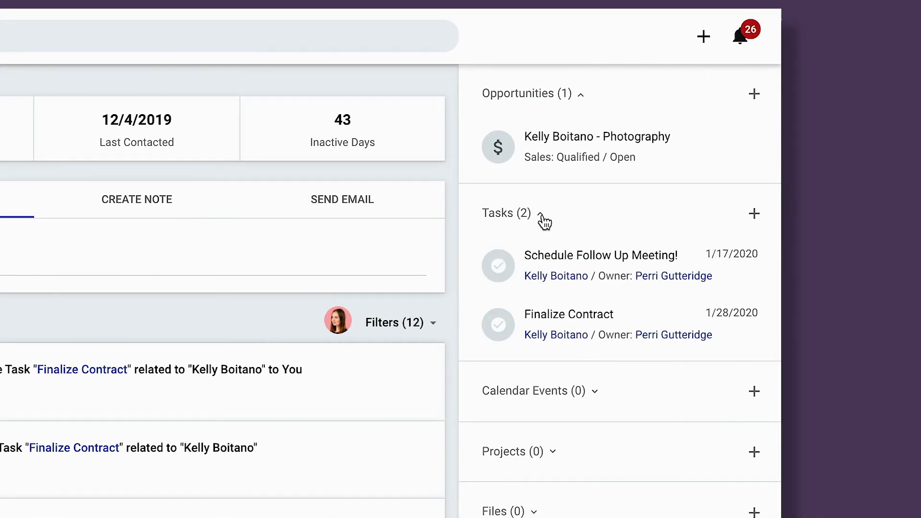